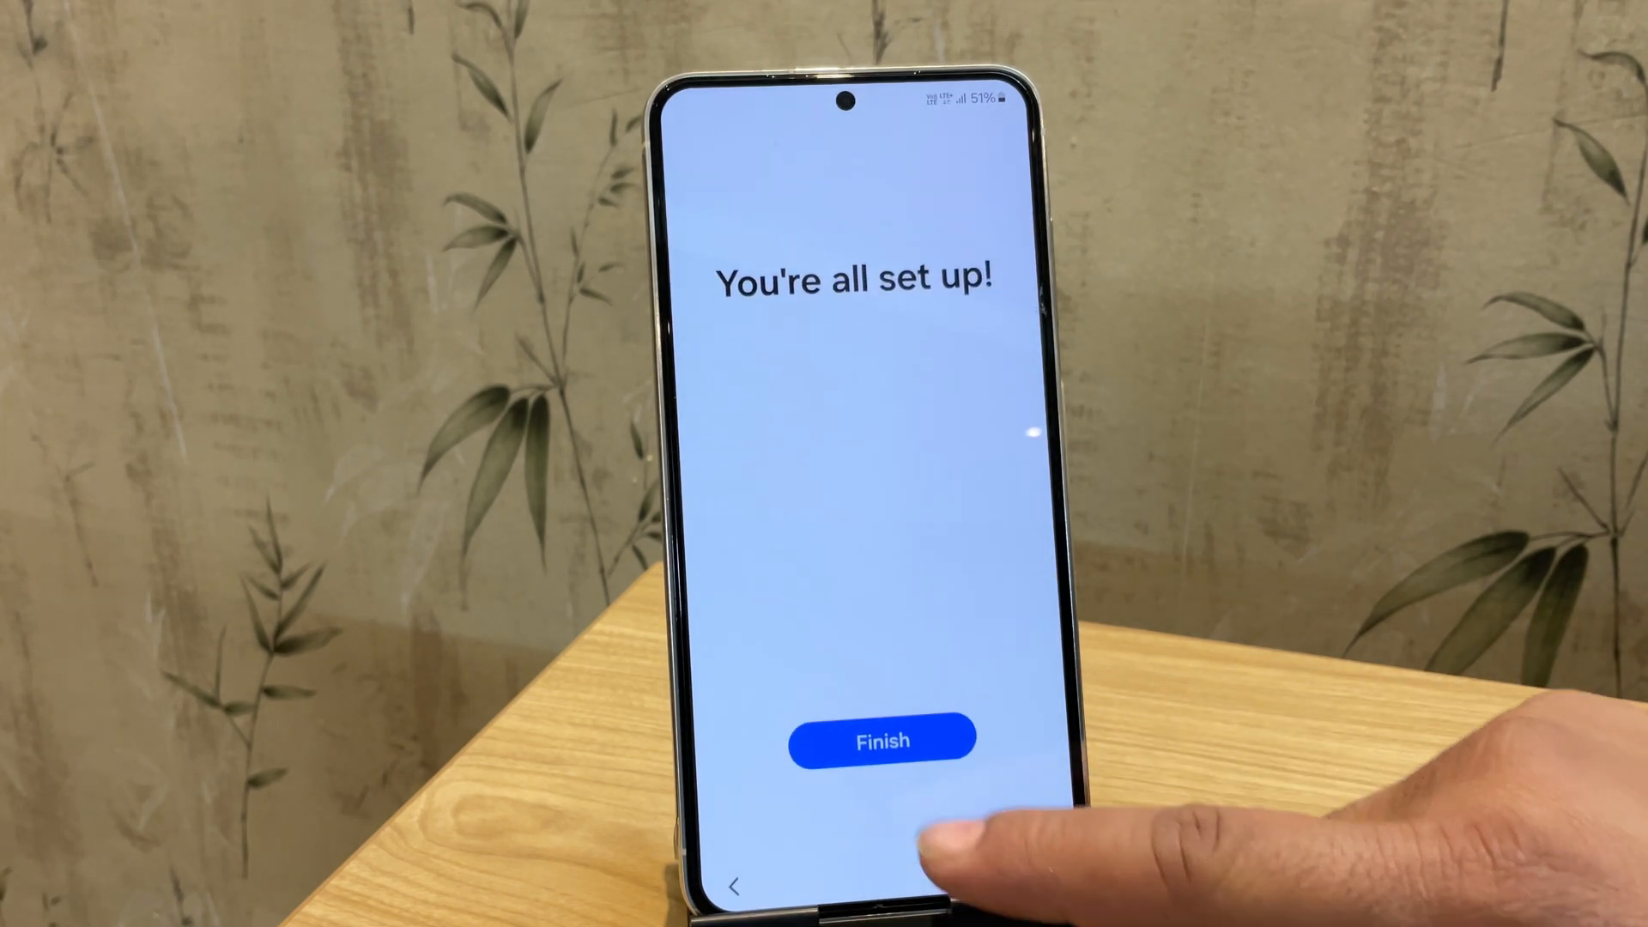
Finish the setup wizard from the 'You're all set up!' screen
left_click(882, 739)
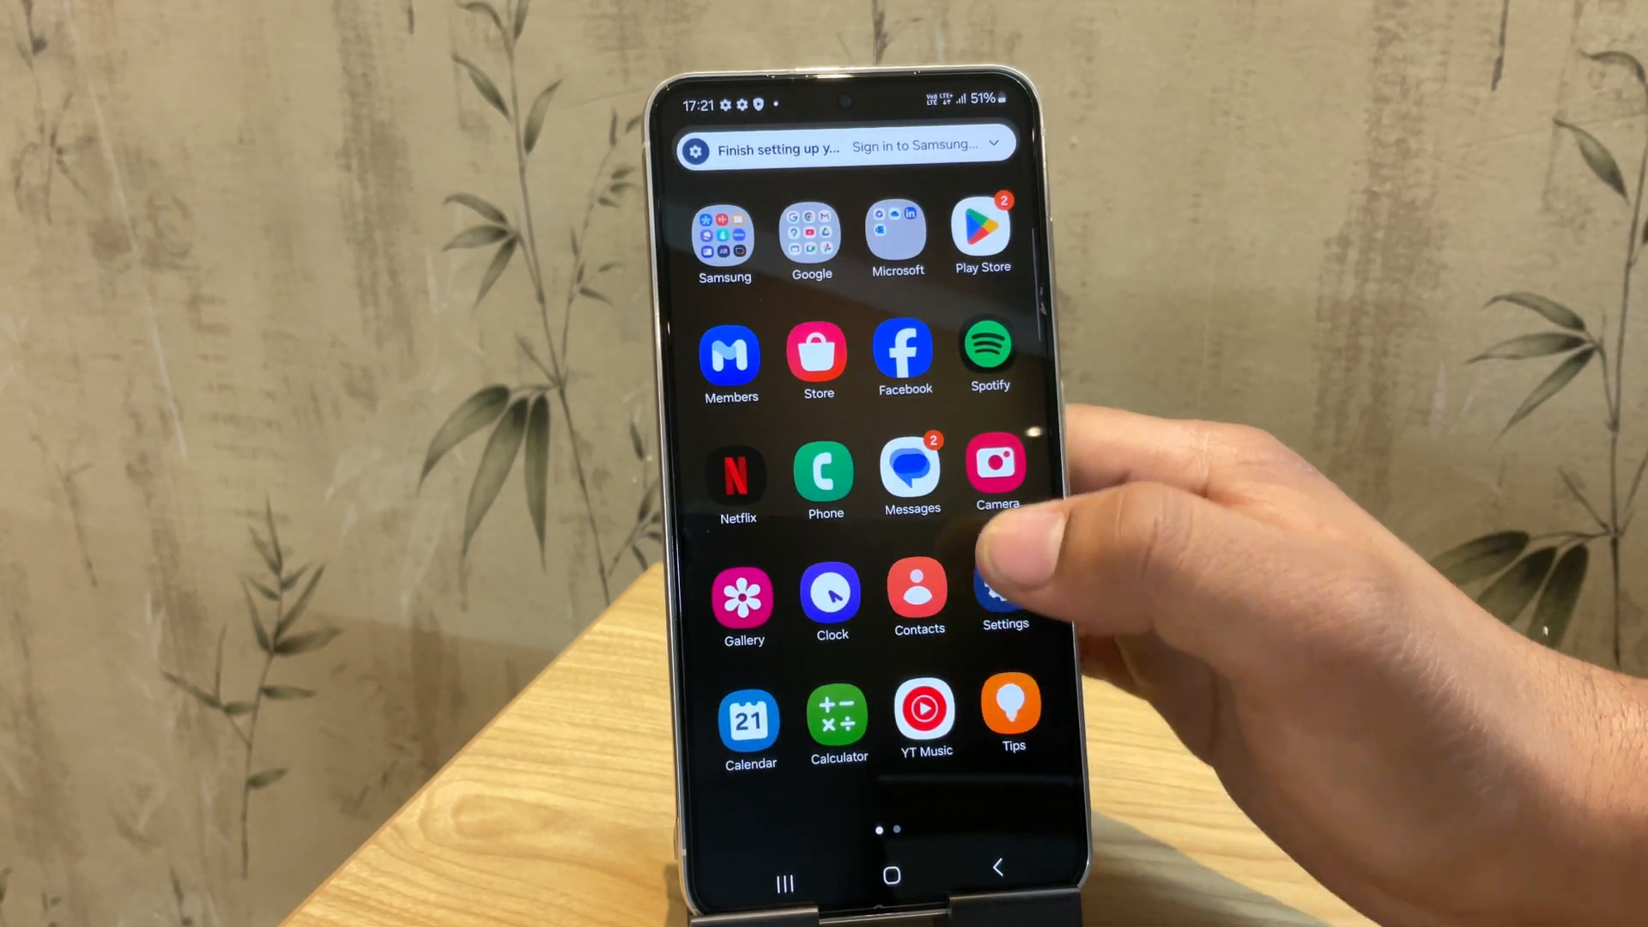
Open Settings > About phone > Software information to confirm One UI 6.1 and Android 14
left_click(1003, 596)
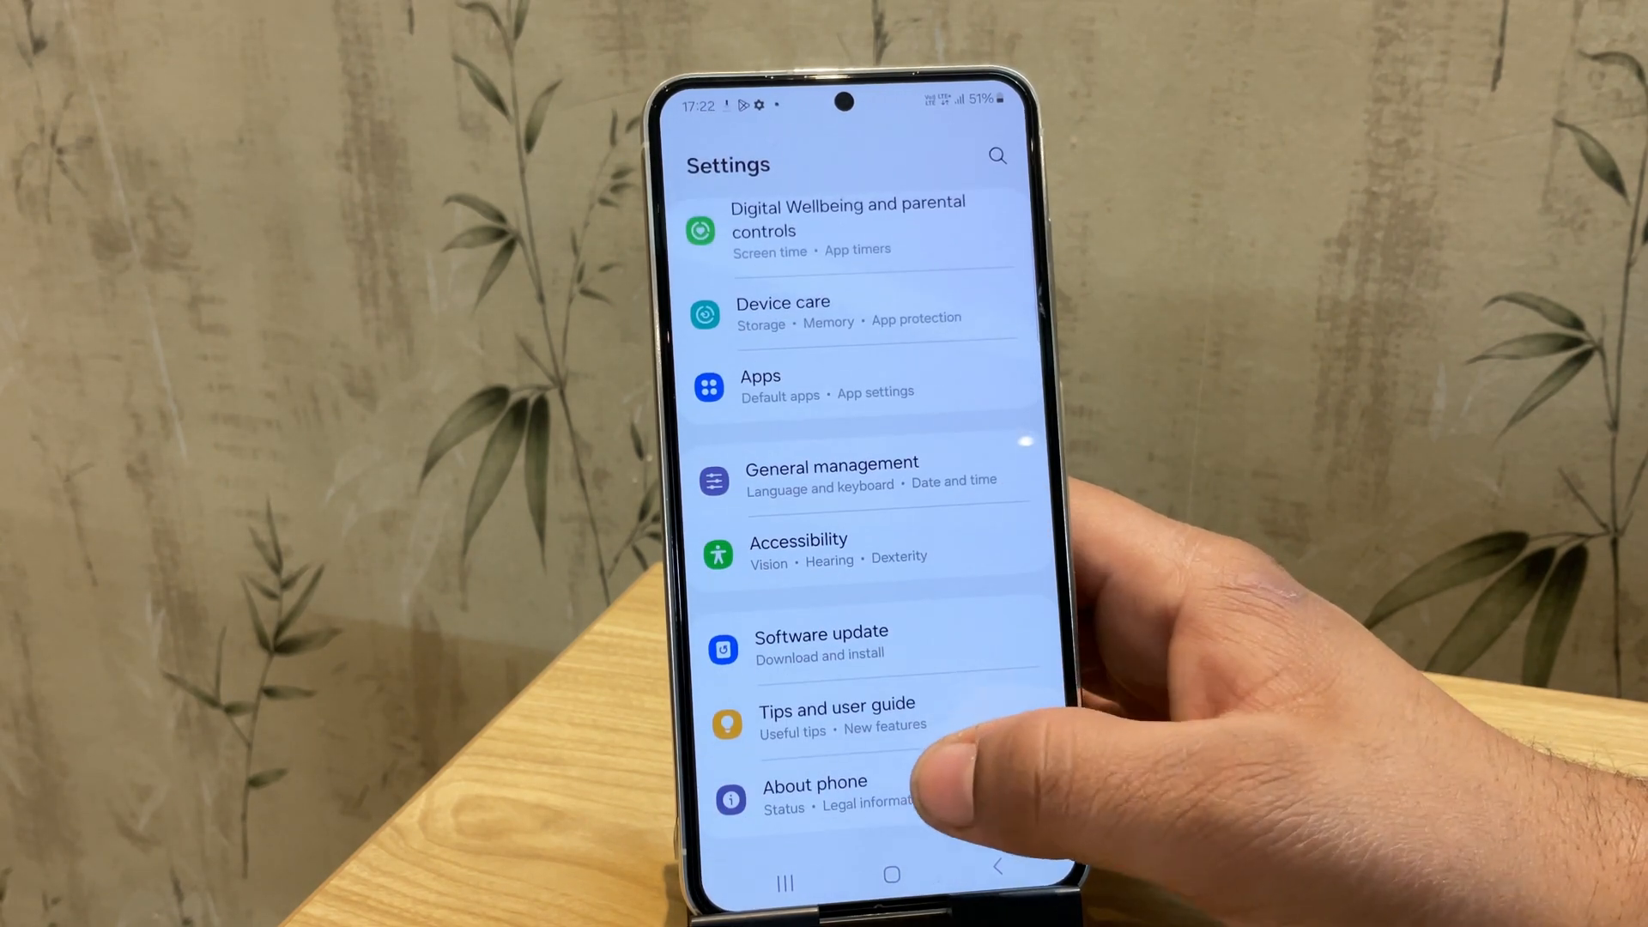
left_click(814, 793)
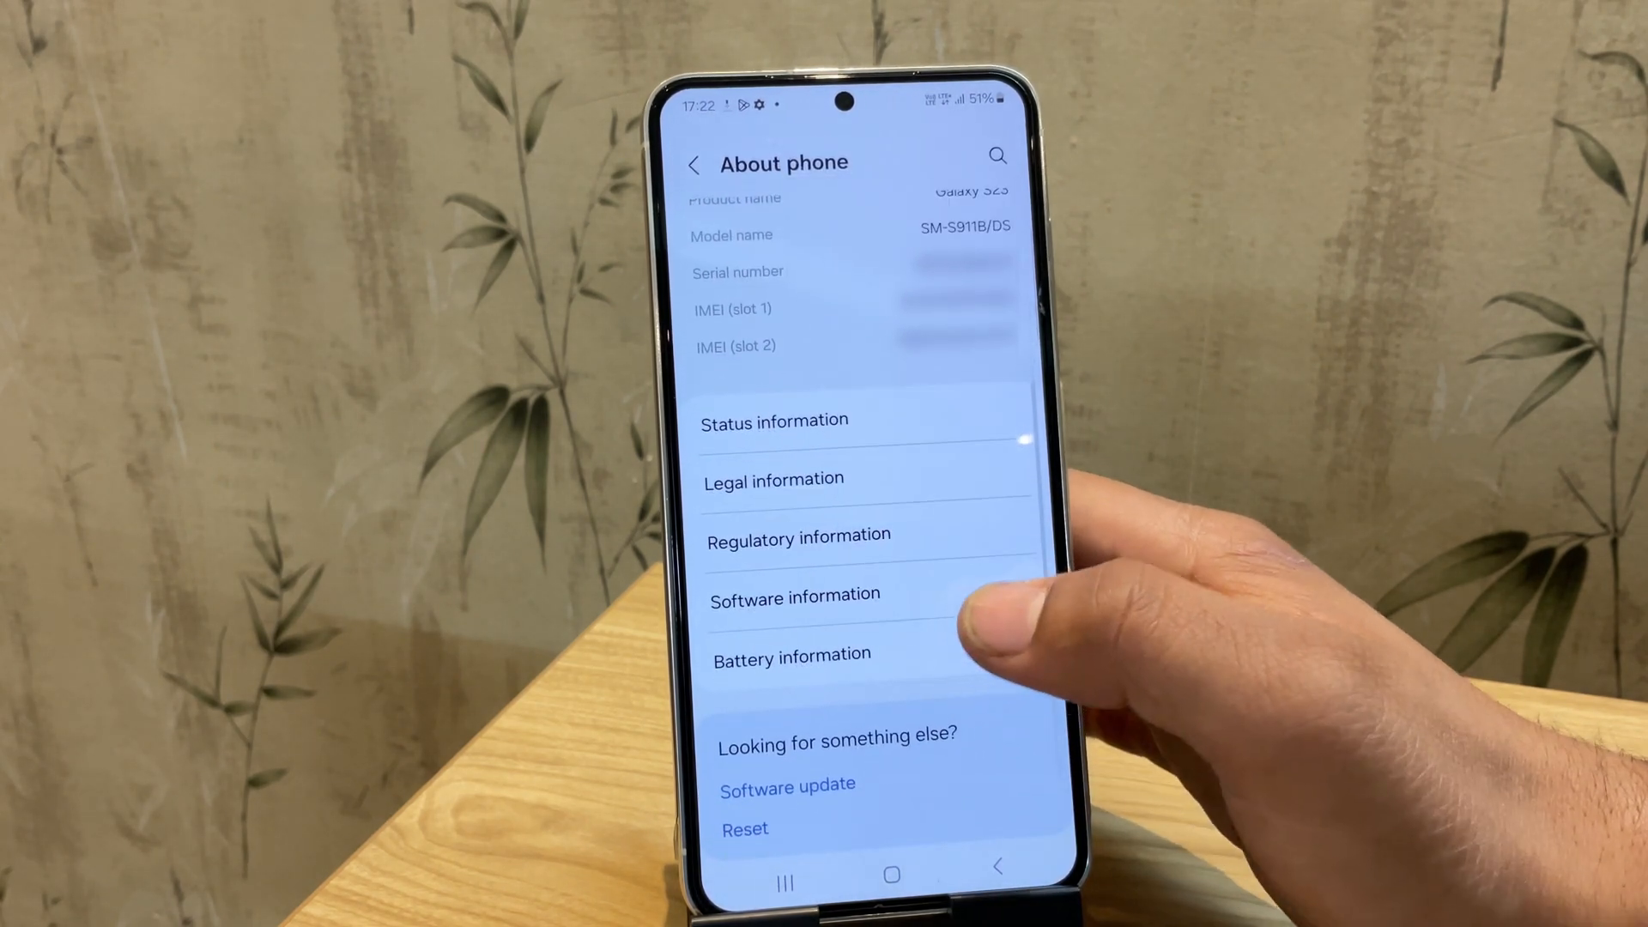
left_click(795, 594)
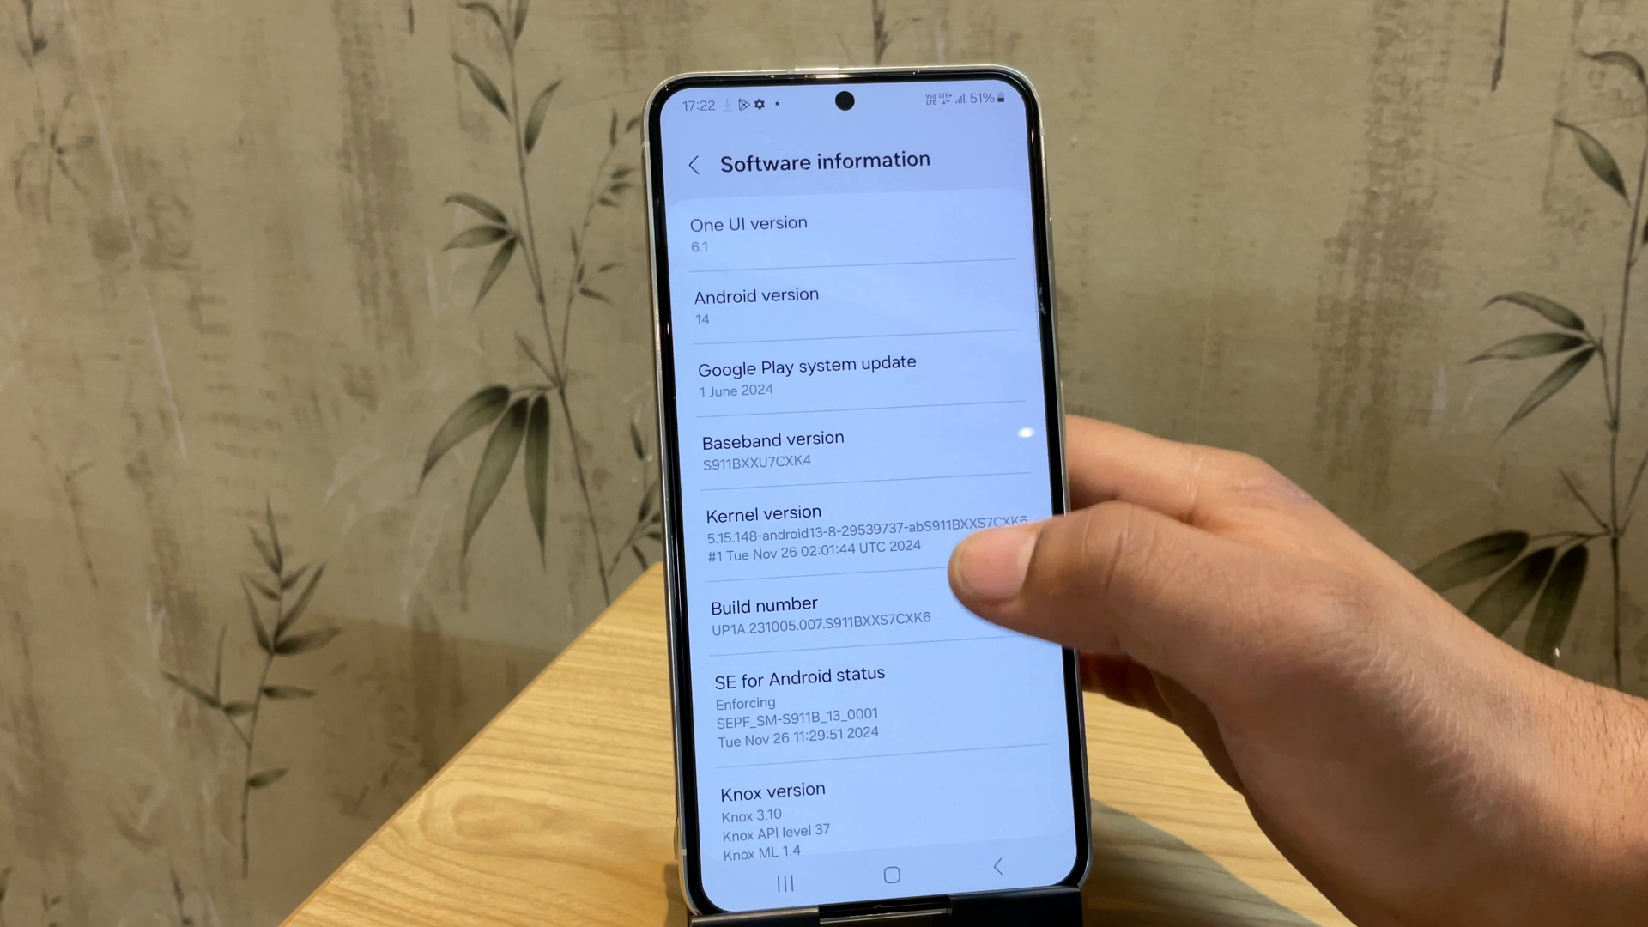